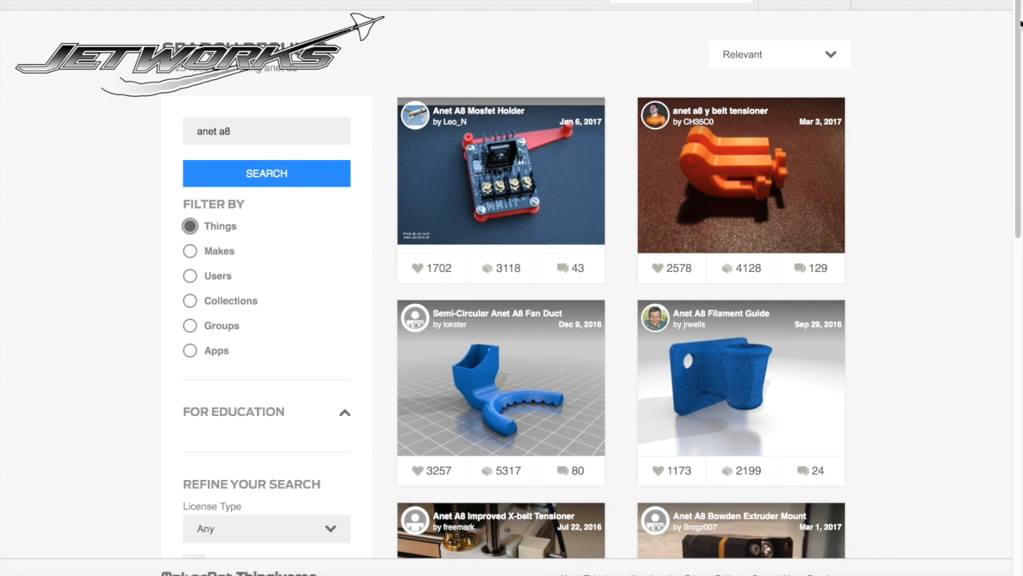
Step: Load Meteor_3dprint_aft nacelle_2018-10-21 from the Desktop onto the build plate
scroll(down, 3)
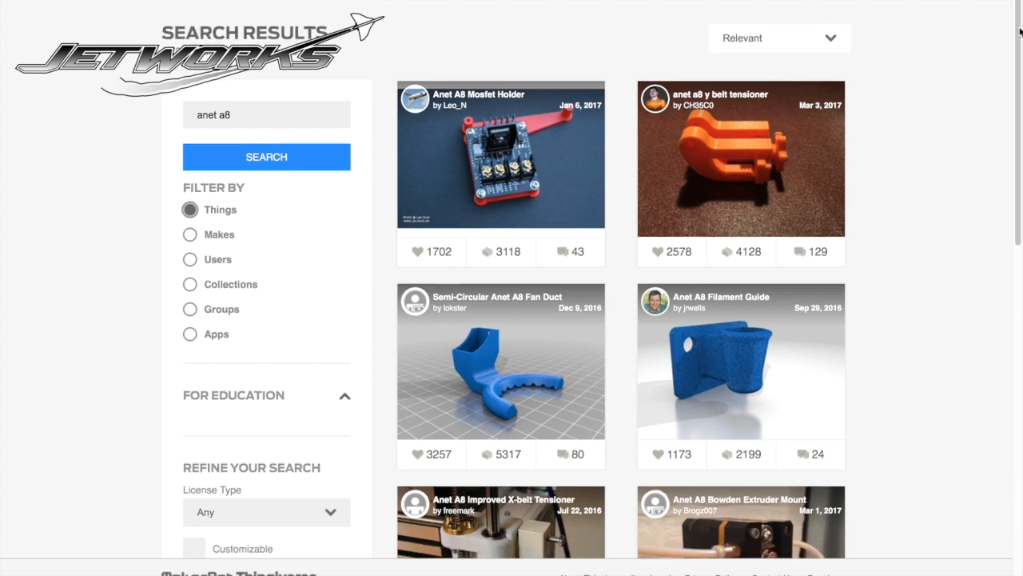
scroll(down, 3)
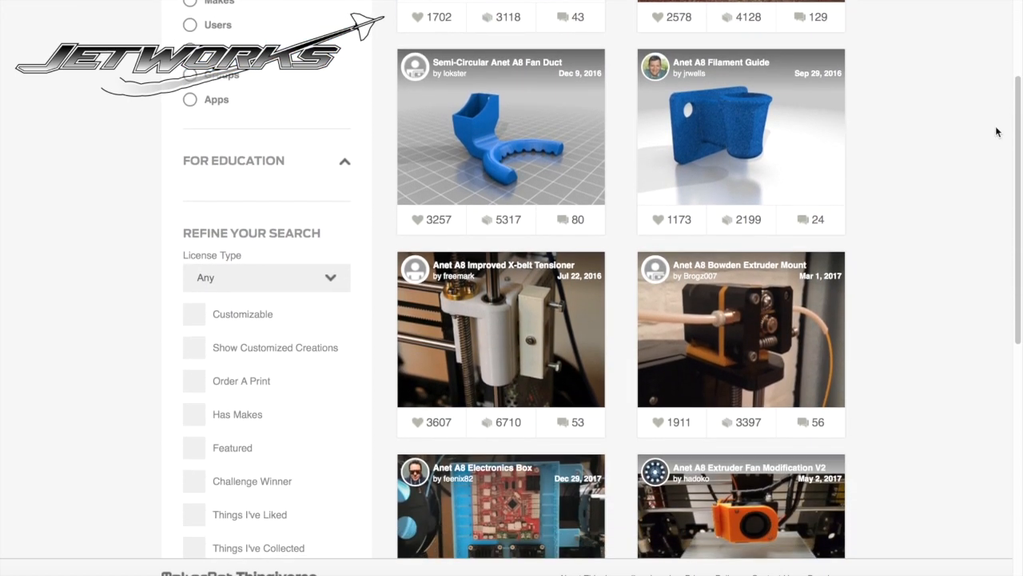
scroll(down, 3)
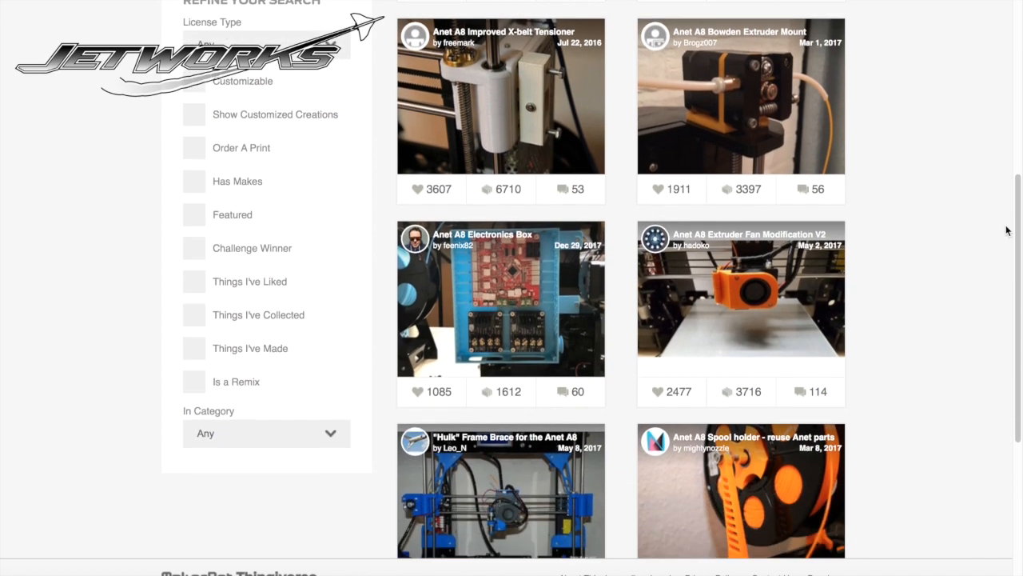
scroll(down, 3)
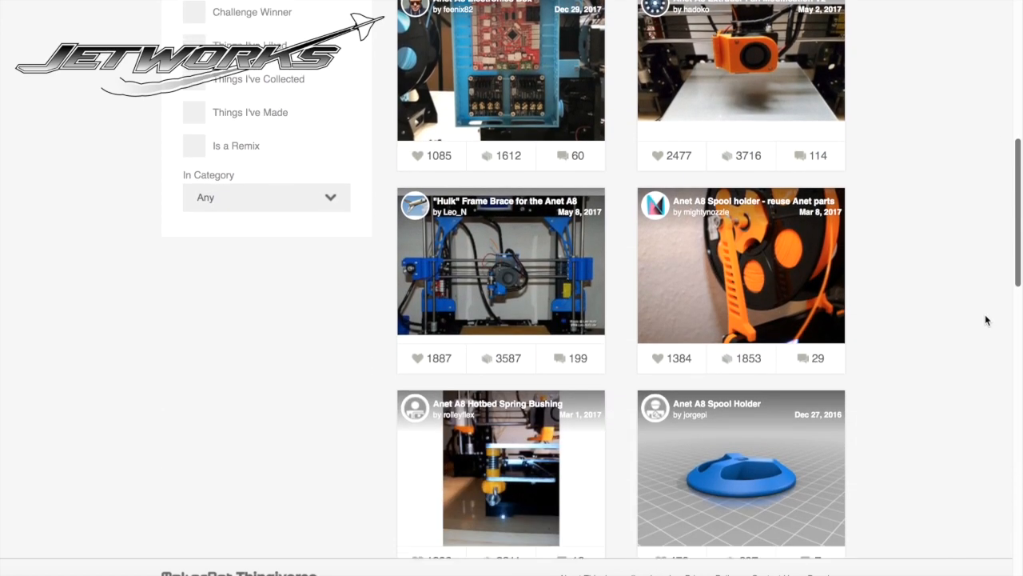
scroll(down, 3)
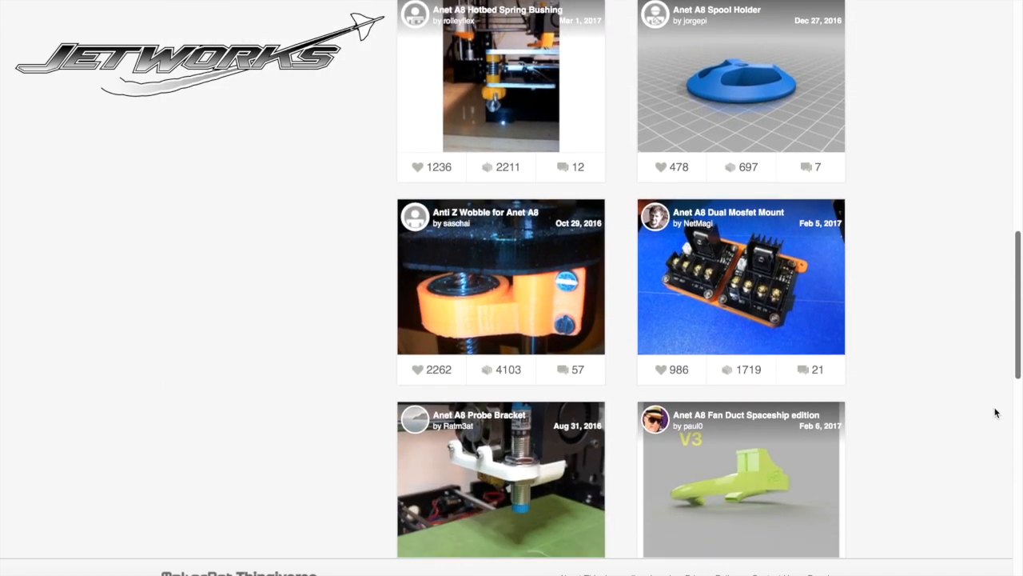
scroll(down, 3)
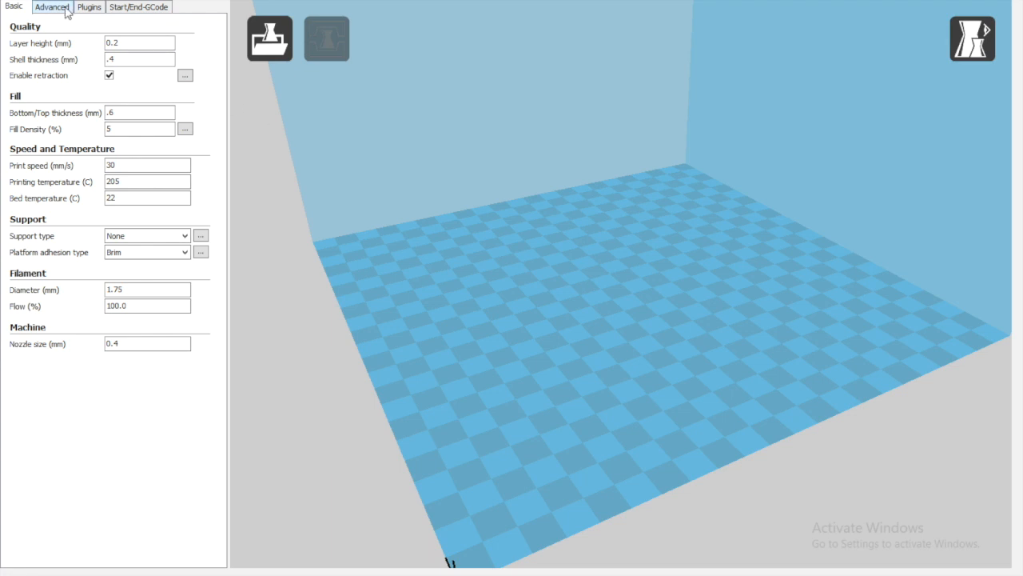
click(12, 6)
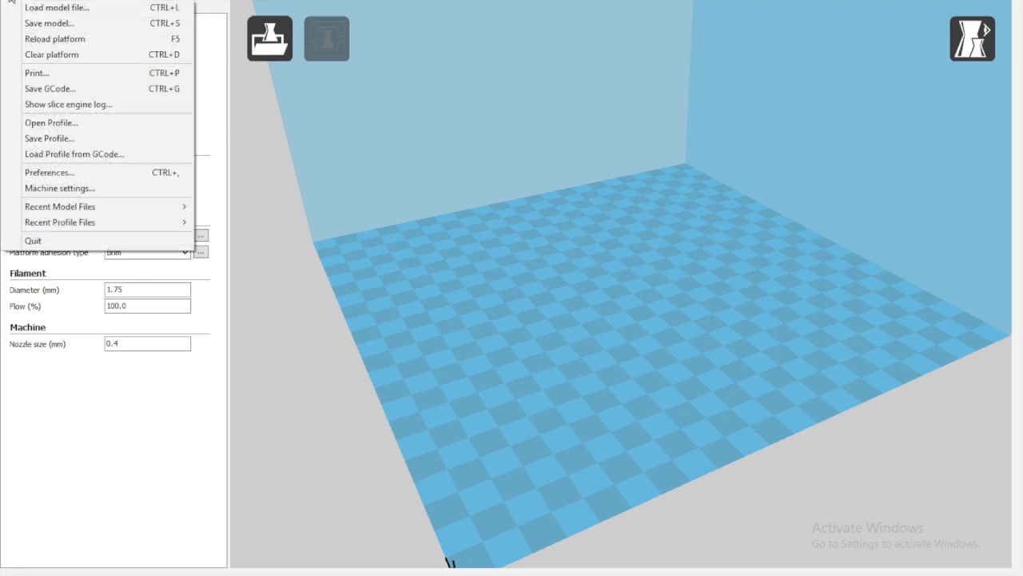
mouse_move(64, 8)
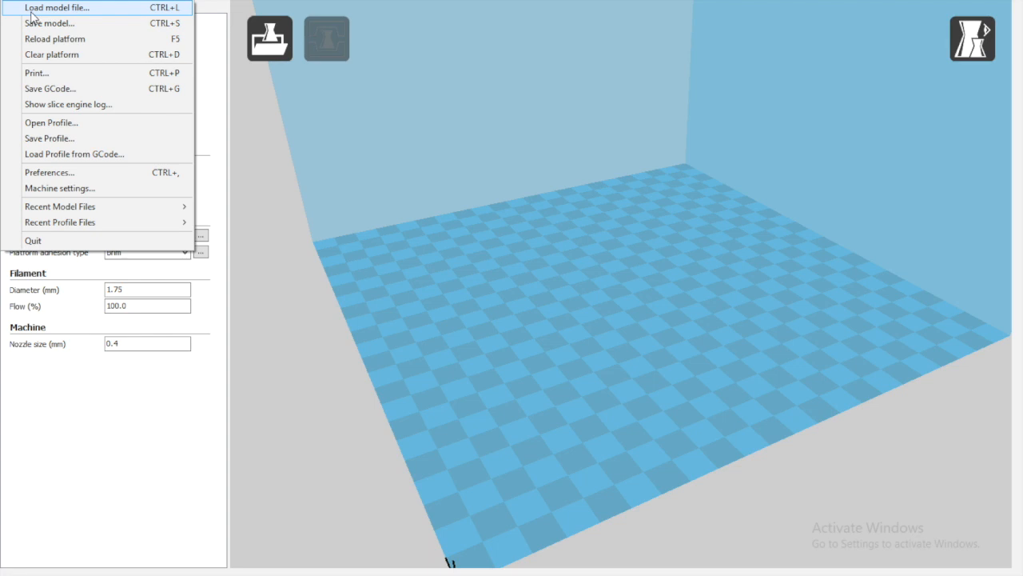
click(59, 7)
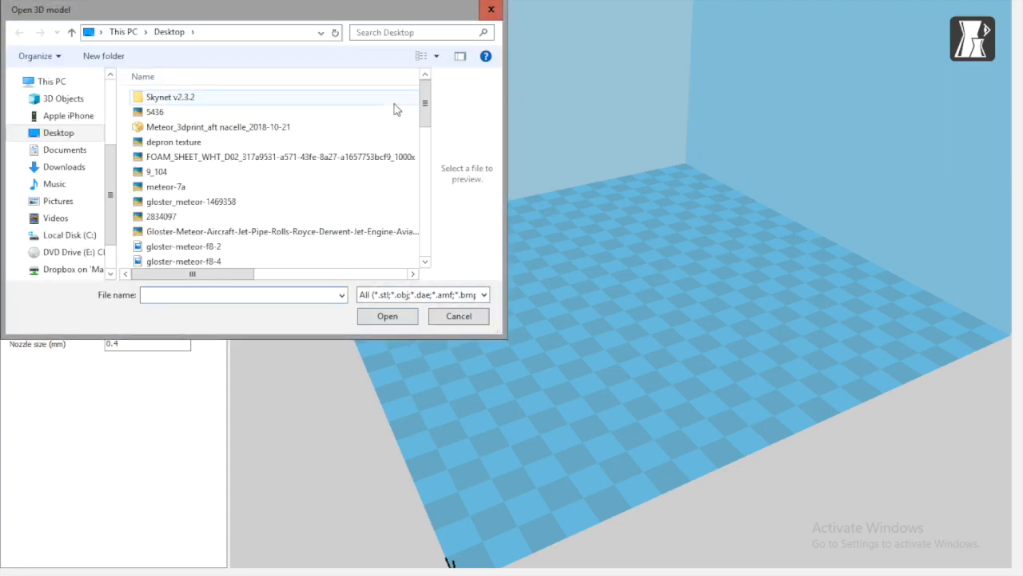
click(217, 126)
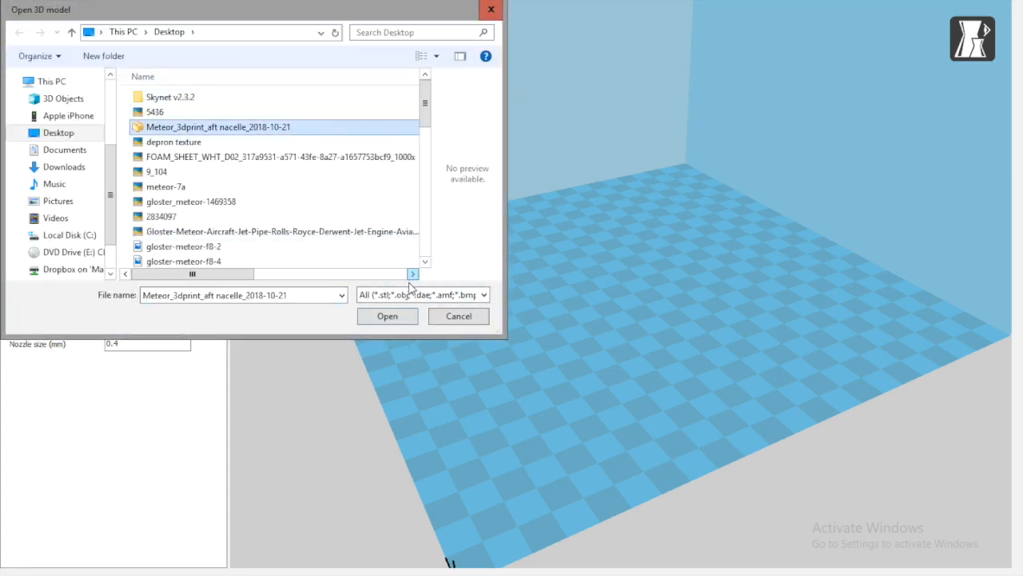
click(387, 315)
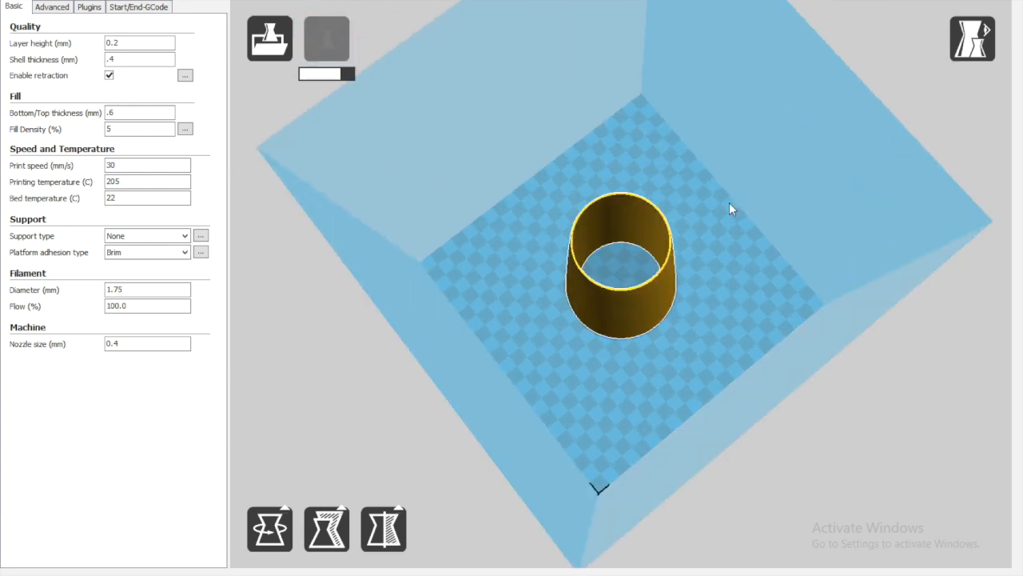
Step: Orbit and tilt the view to inspect the upright nacelle side-on
drag(727, 210, 695, 291)
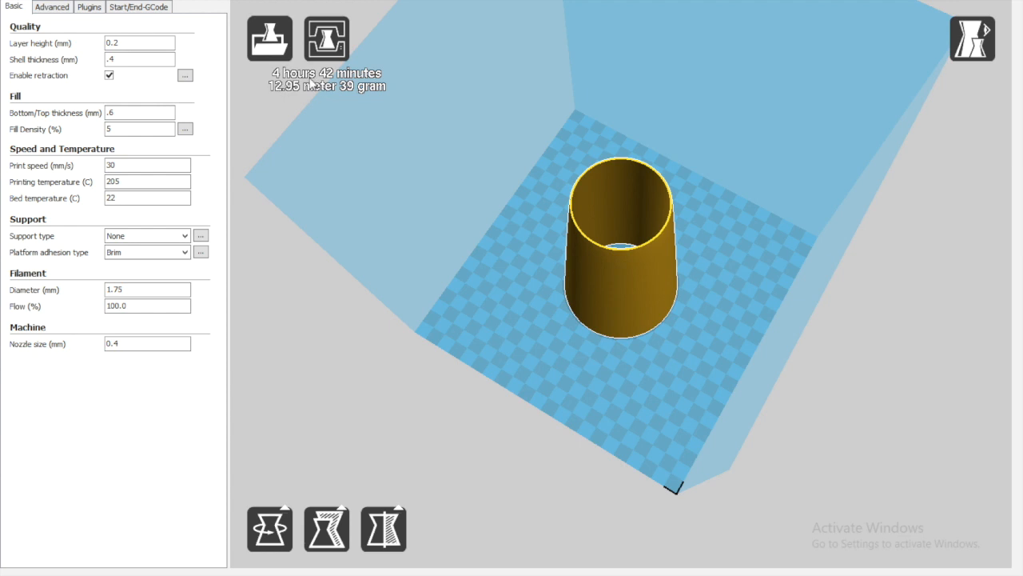
mouse_move(584, 250)
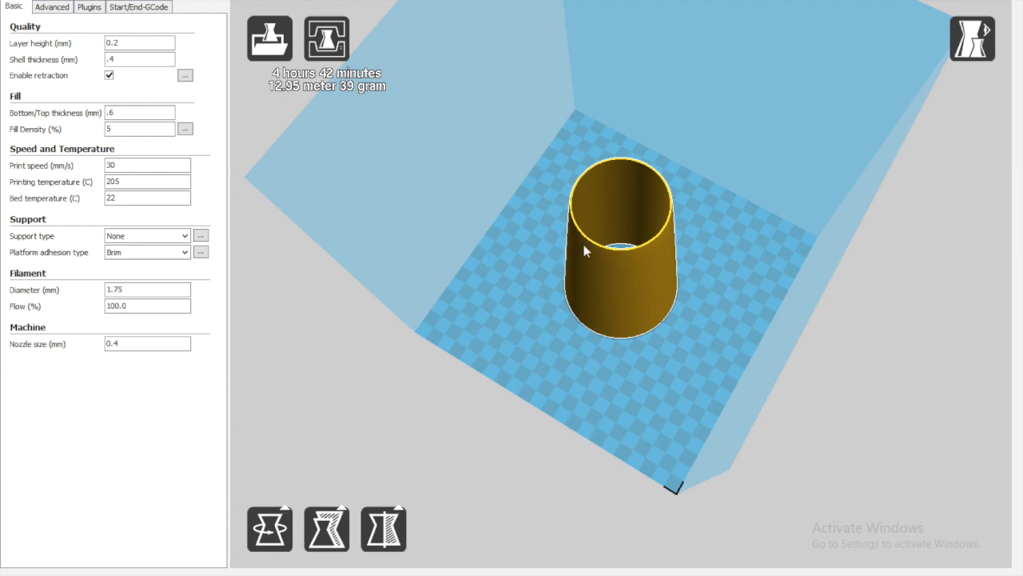
drag(584, 250, 680, 323)
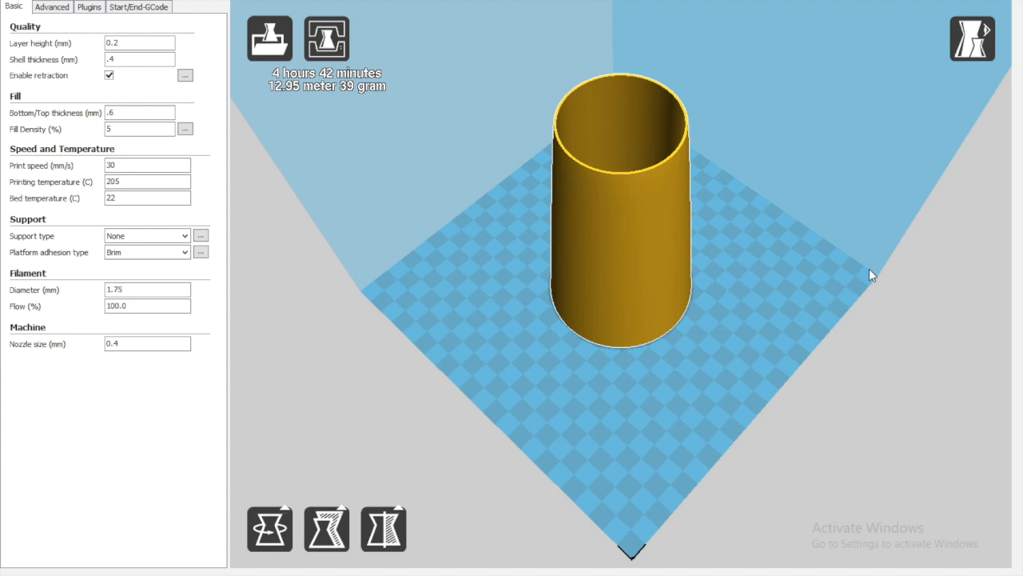
mouse_move(751, 268)
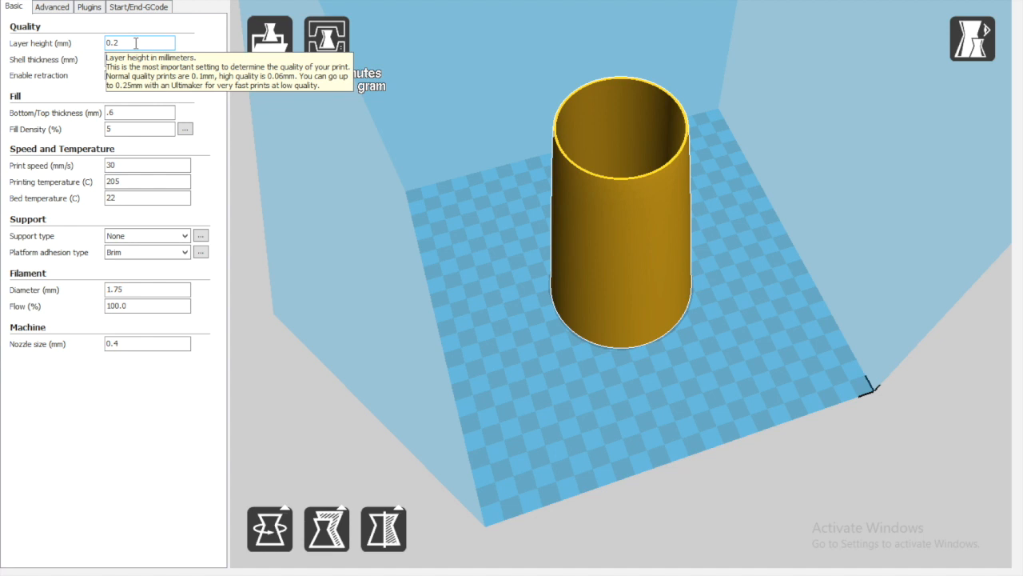
Step: Review the Basic tab's layer height, shell thickness and bottom/top thickness settings
click(148, 59)
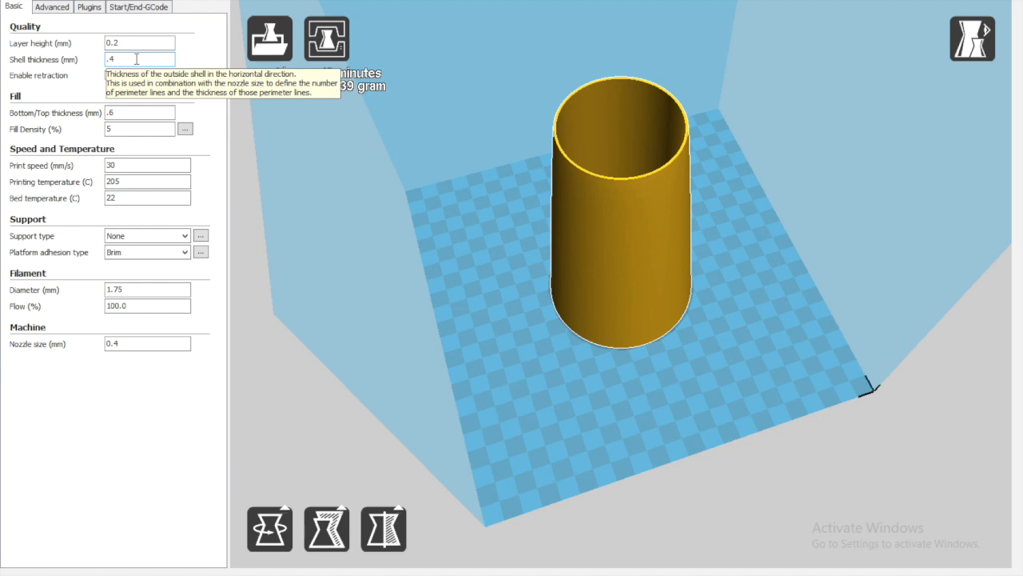
click(108, 75)
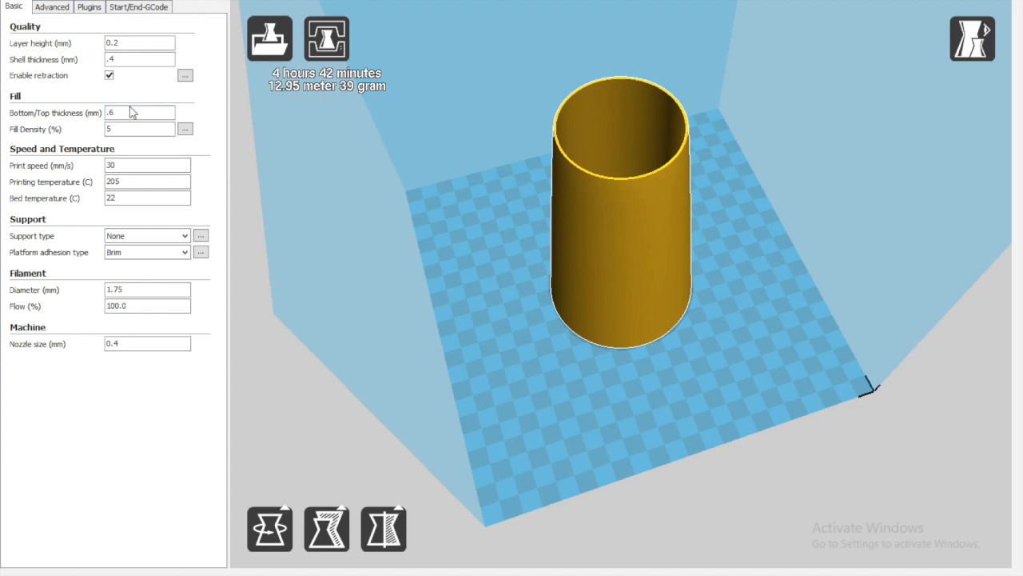
mouse_move(139, 112)
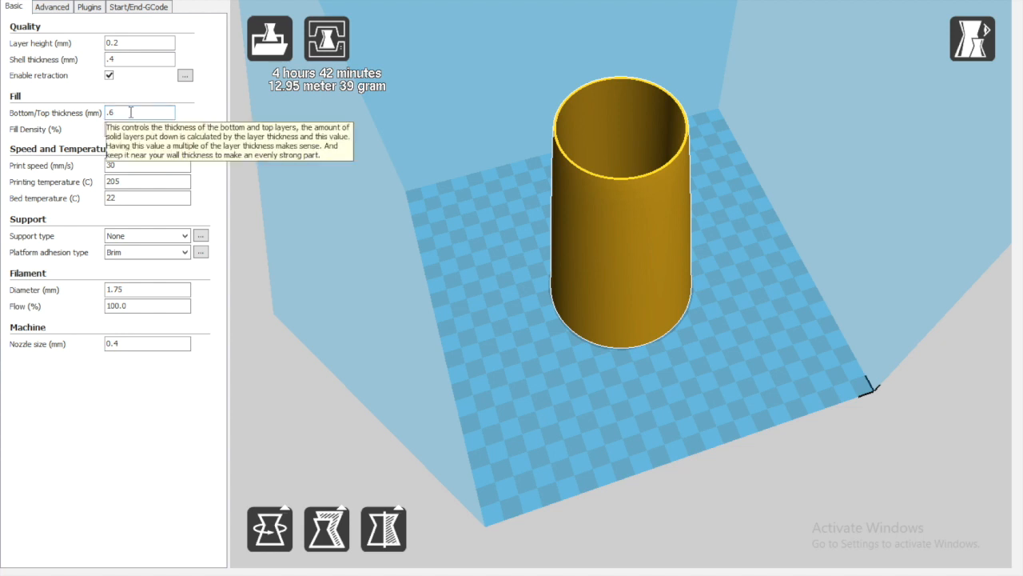
click(139, 129)
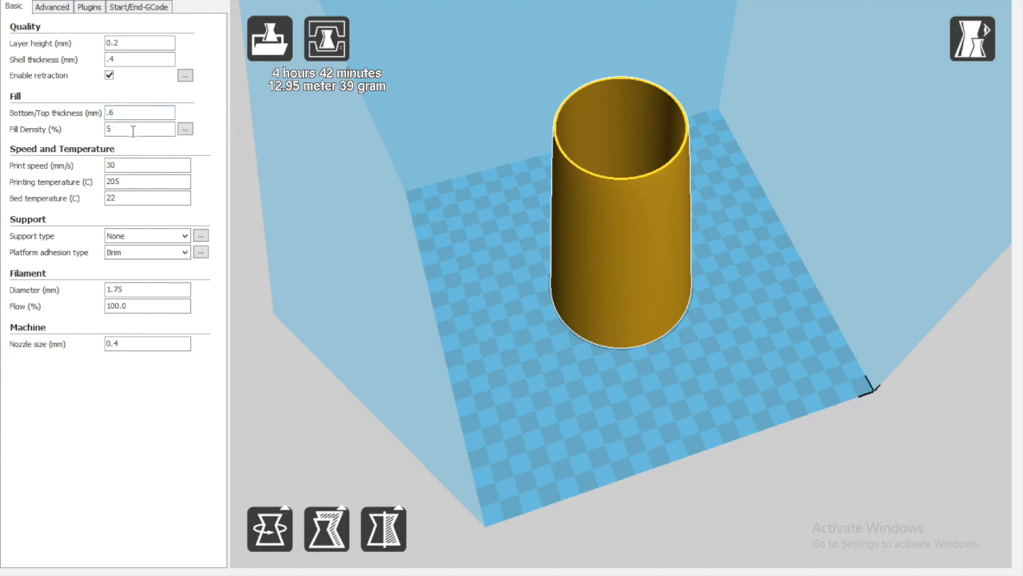
mouse_move(130, 128)
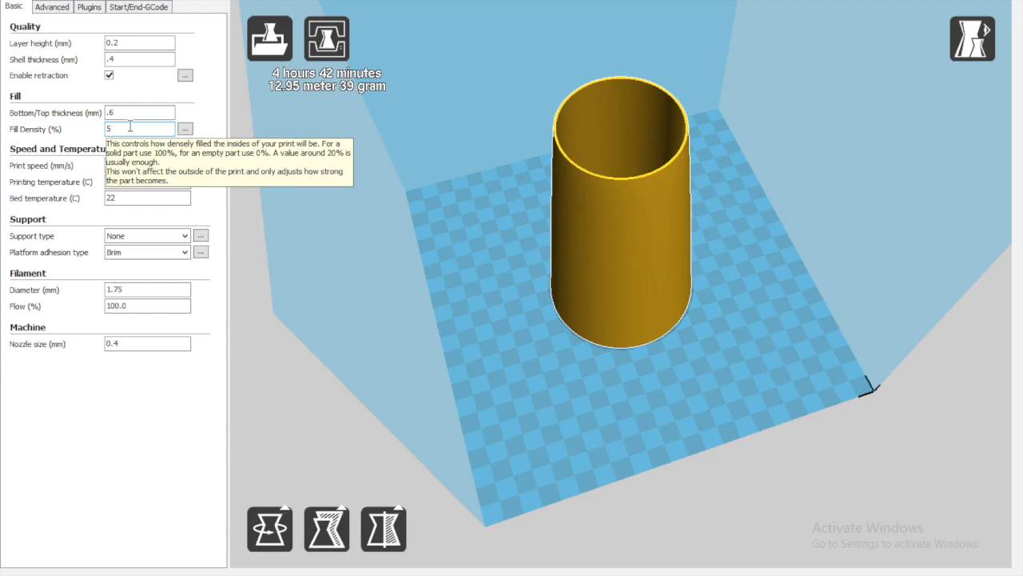
mouse_move(144, 61)
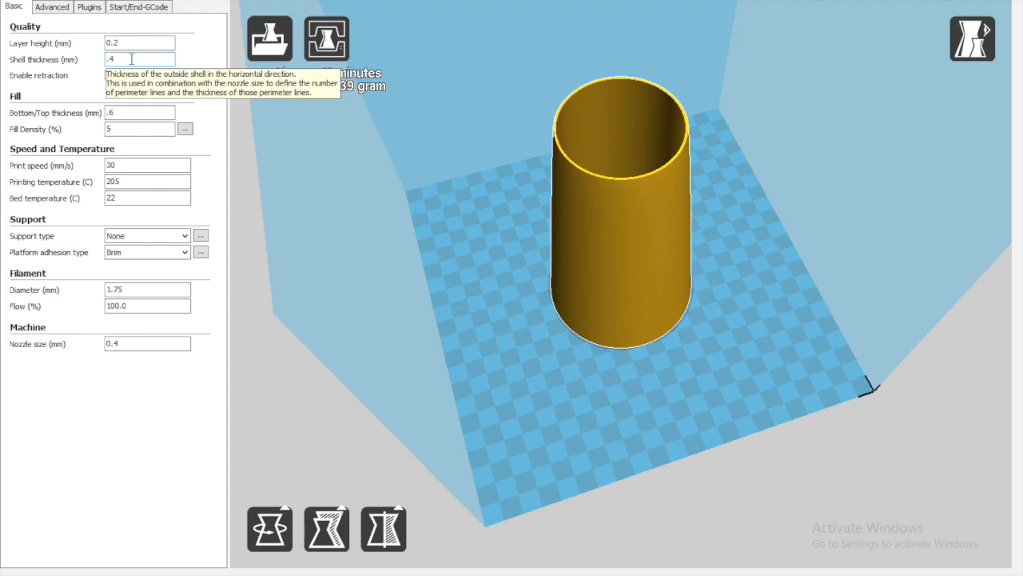
click(110, 75)
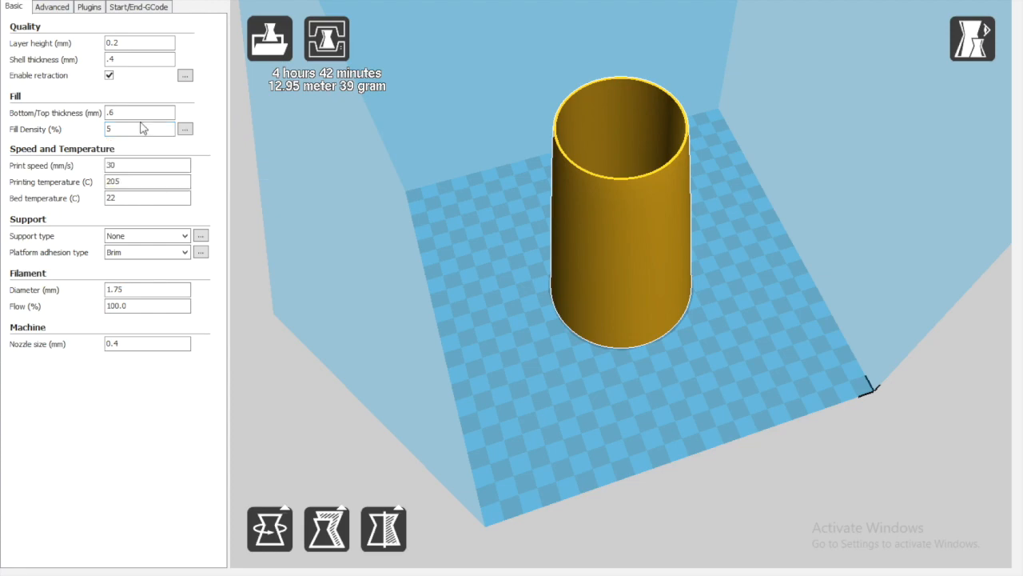
mouse_move(147, 166)
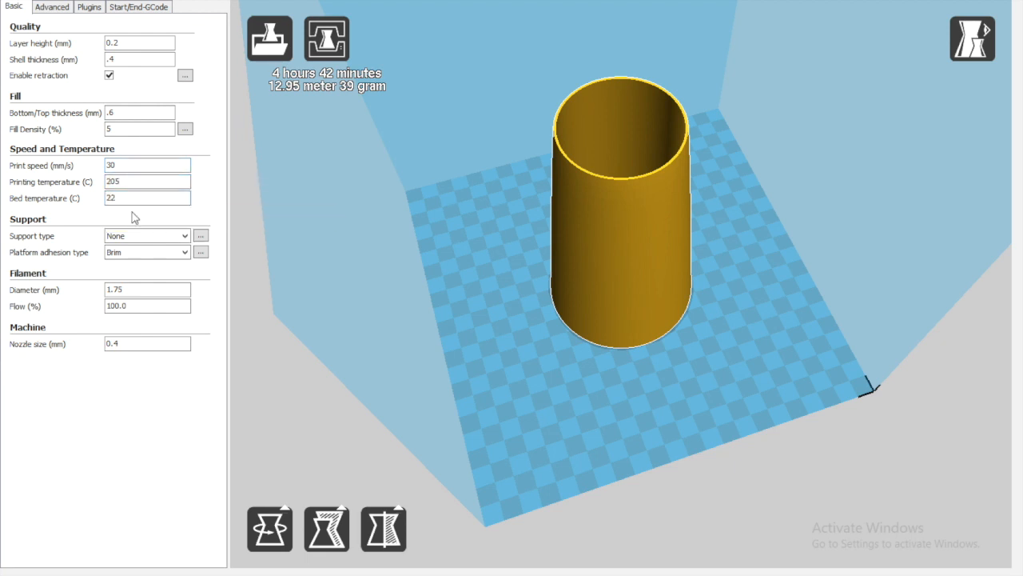
mouse_move(139, 197)
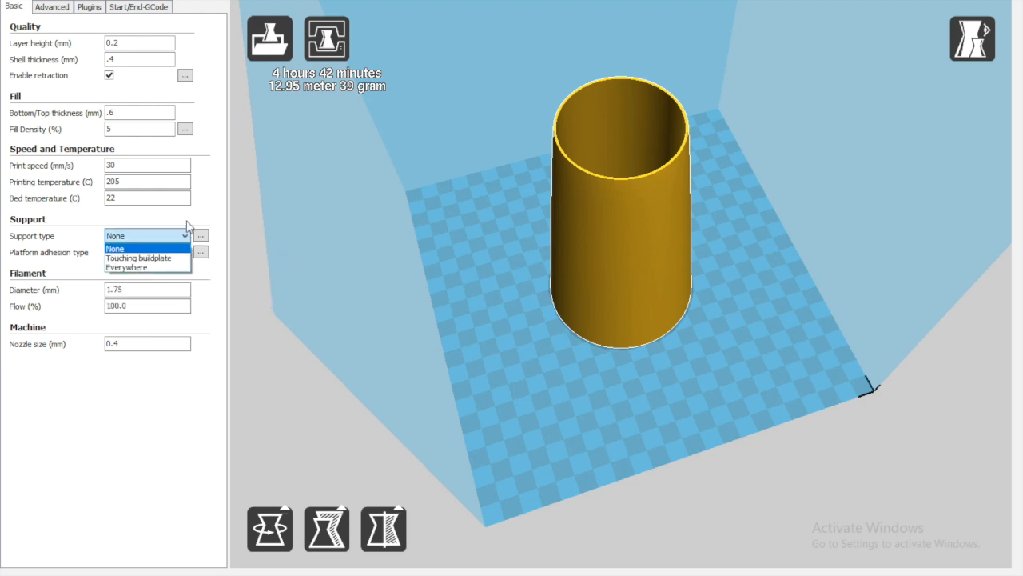
click(146, 252)
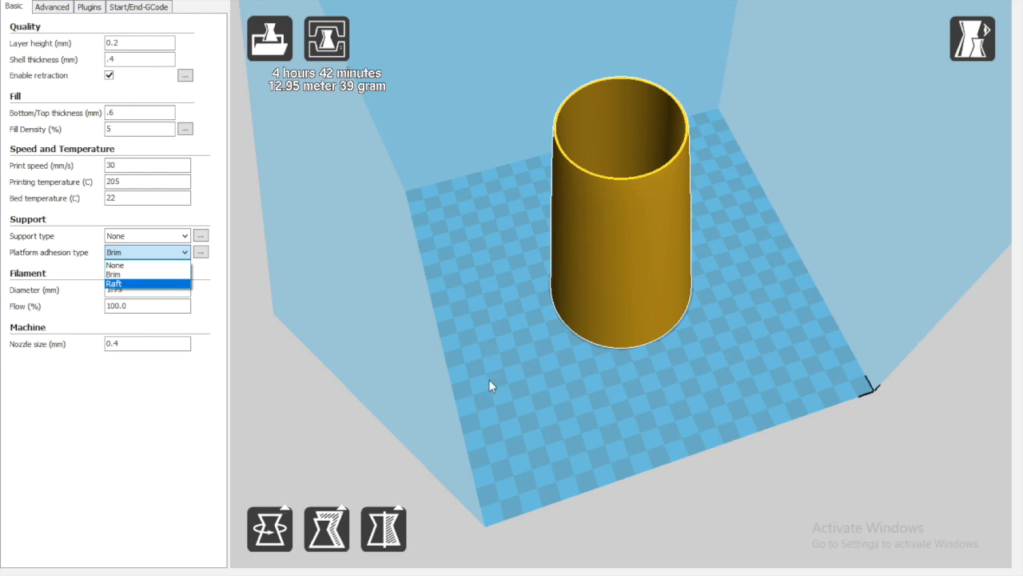
click(114, 274)
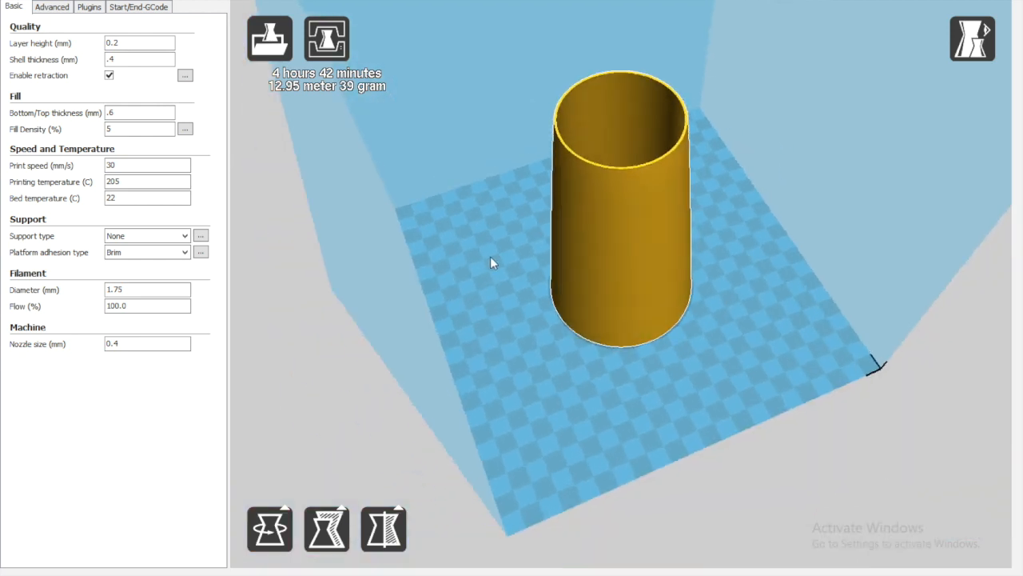
drag(492, 262, 616, 212)
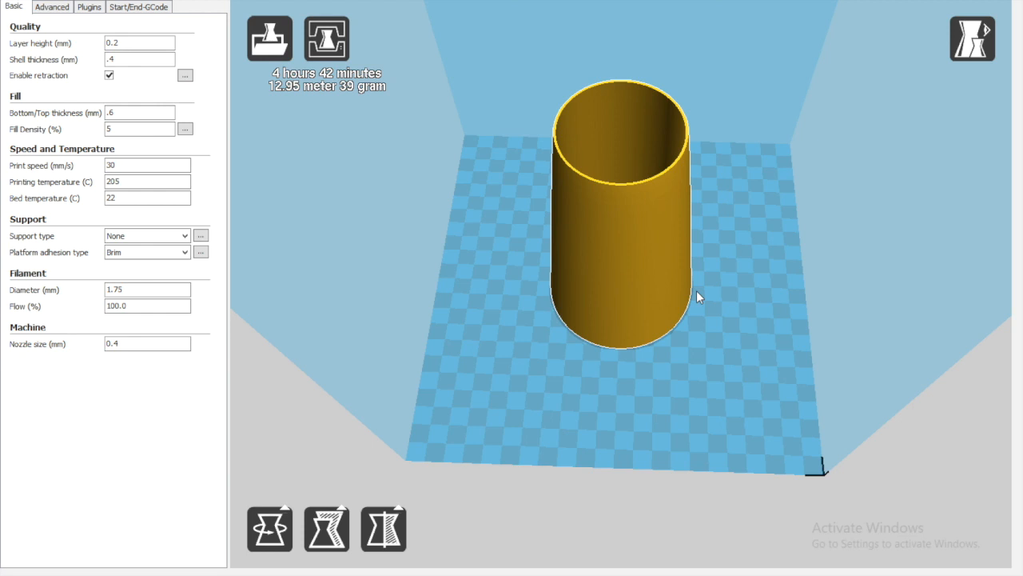
mouse_move(146, 252)
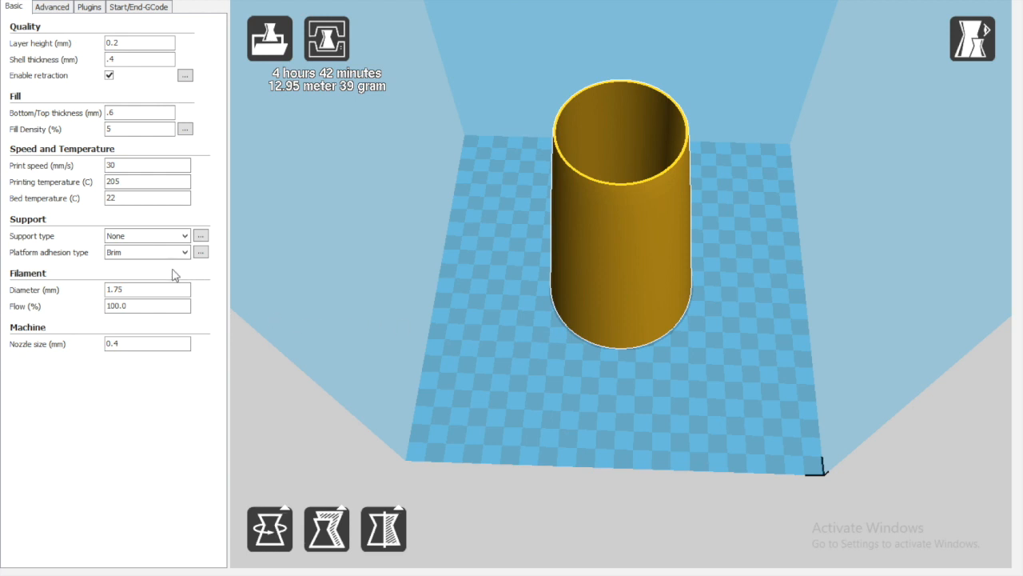
click(51, 6)
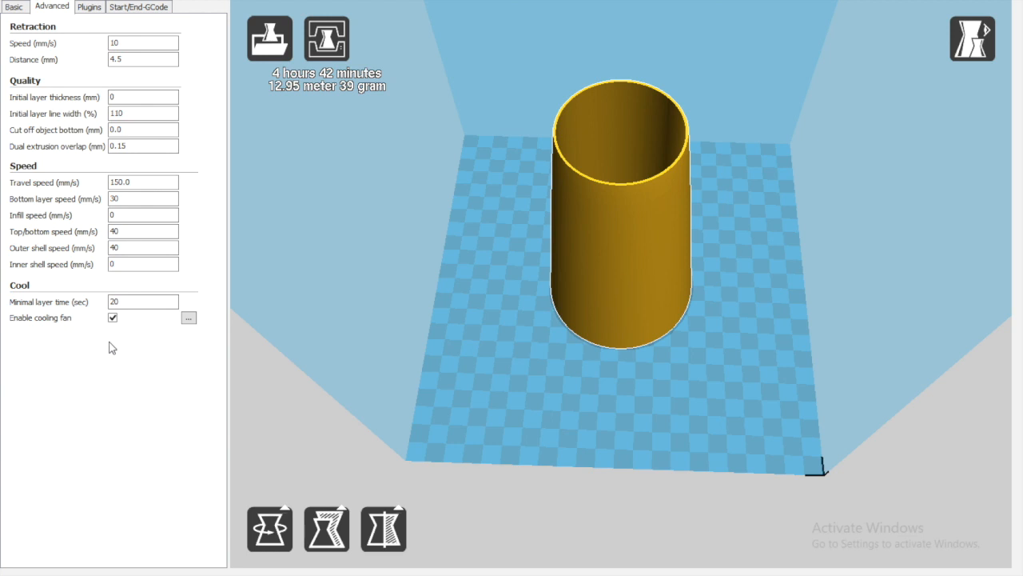
mouse_move(173, 352)
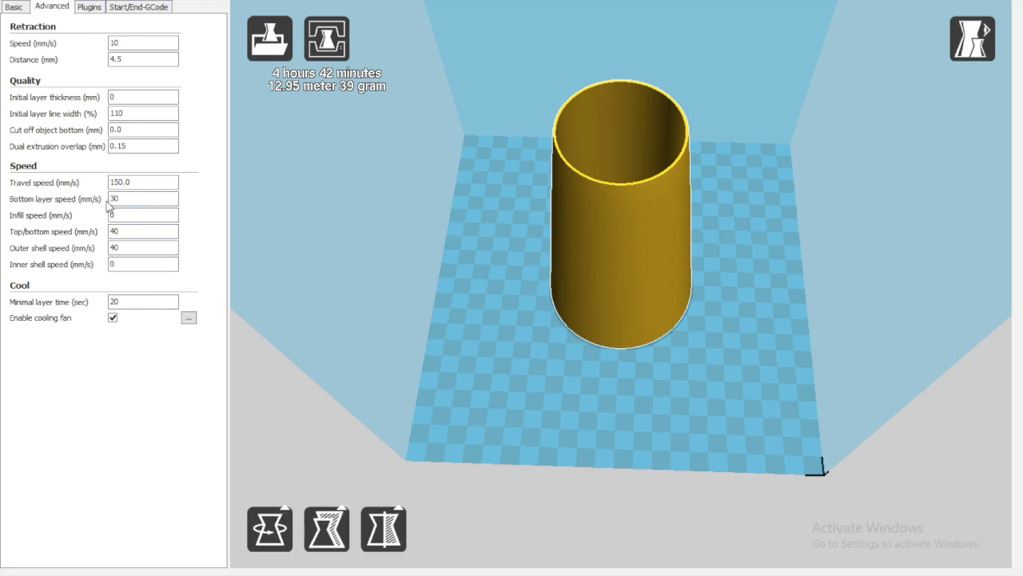
click(13, 7)
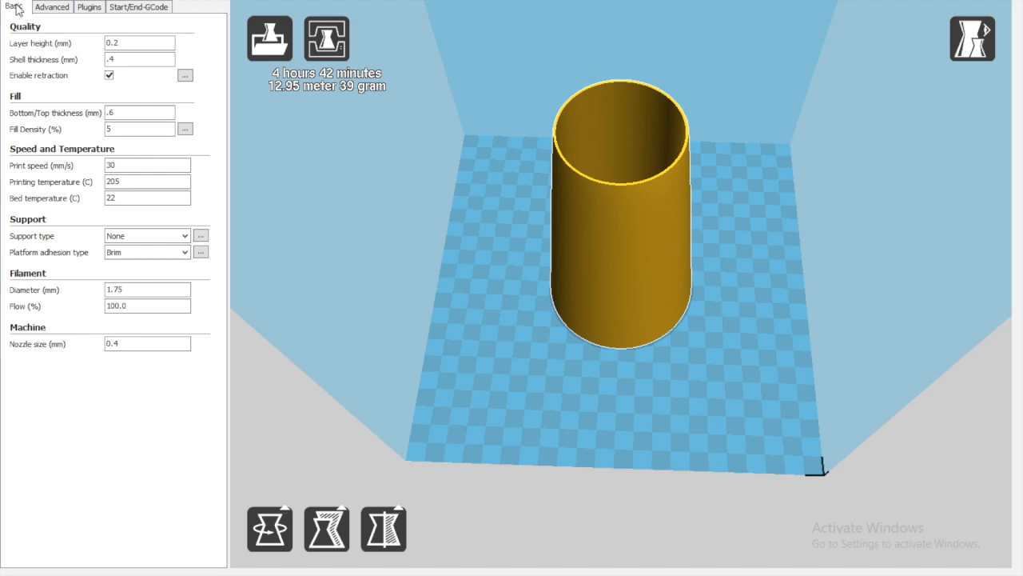
mouse_move(502, 505)
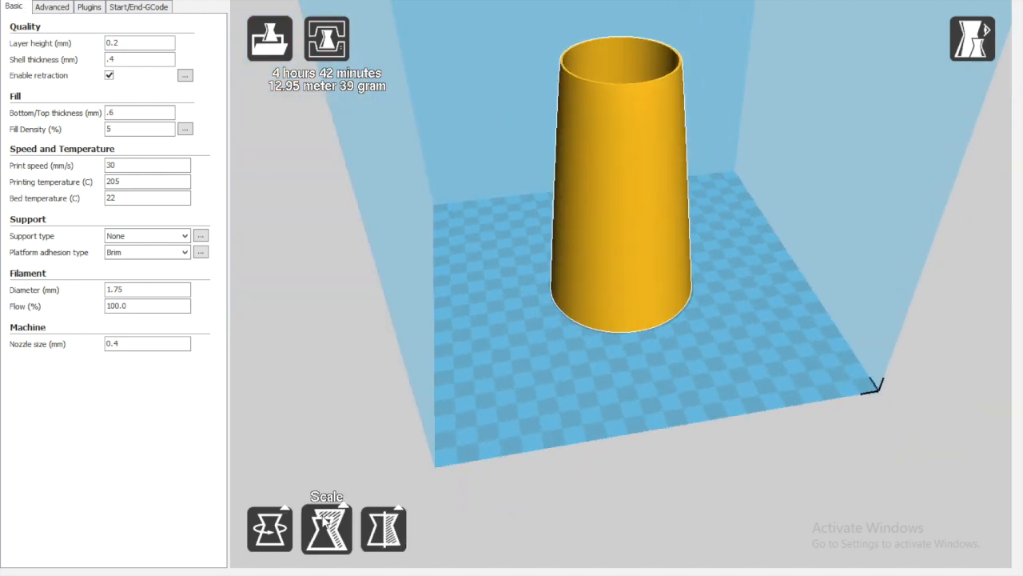
mouse_move(383, 527)
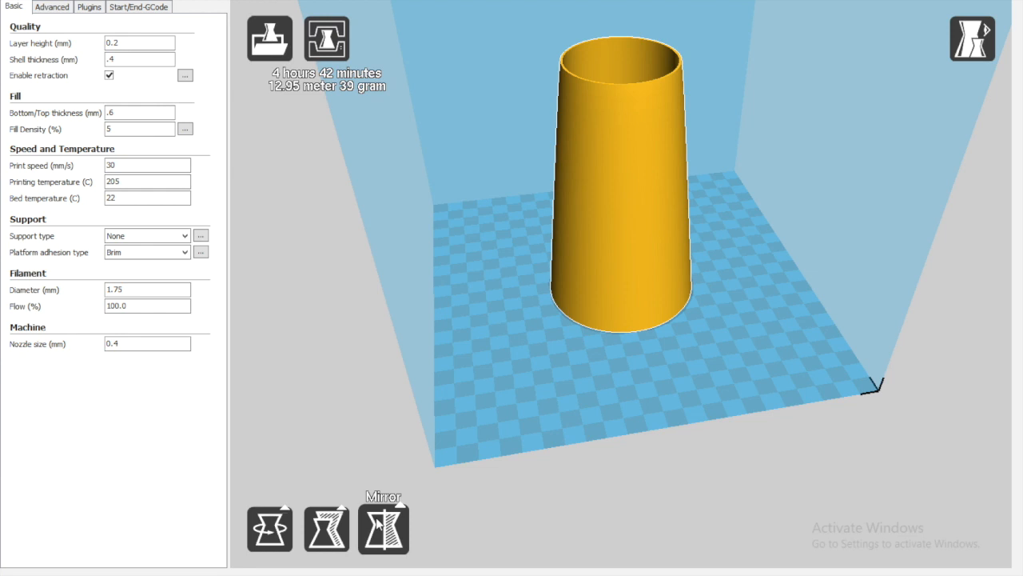
mouse_move(270, 536)
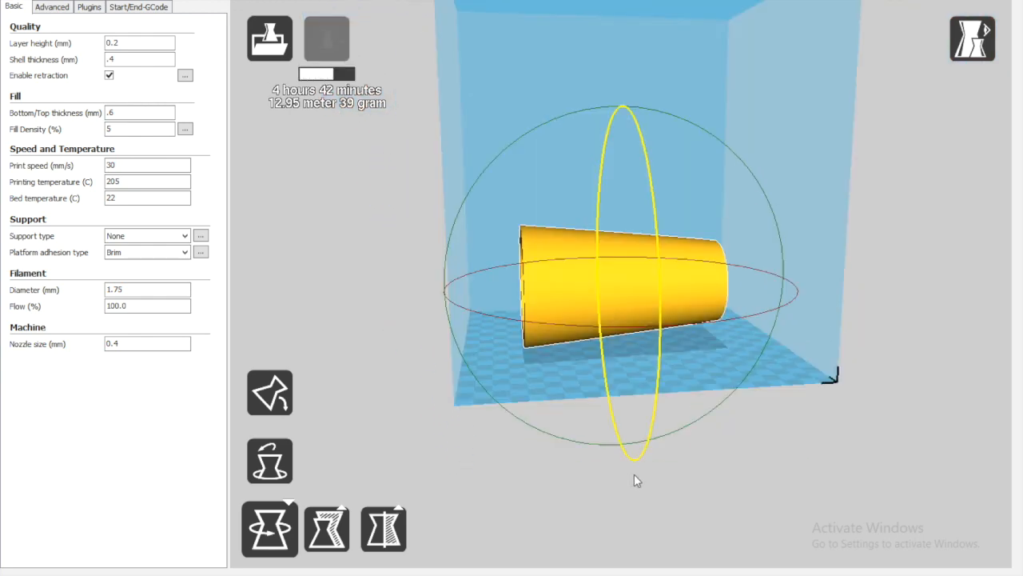
Step: Tip the nacelle 90° onto its side, dismiss the scale readout, and start USB printing
drag(637, 480, 646, 469)
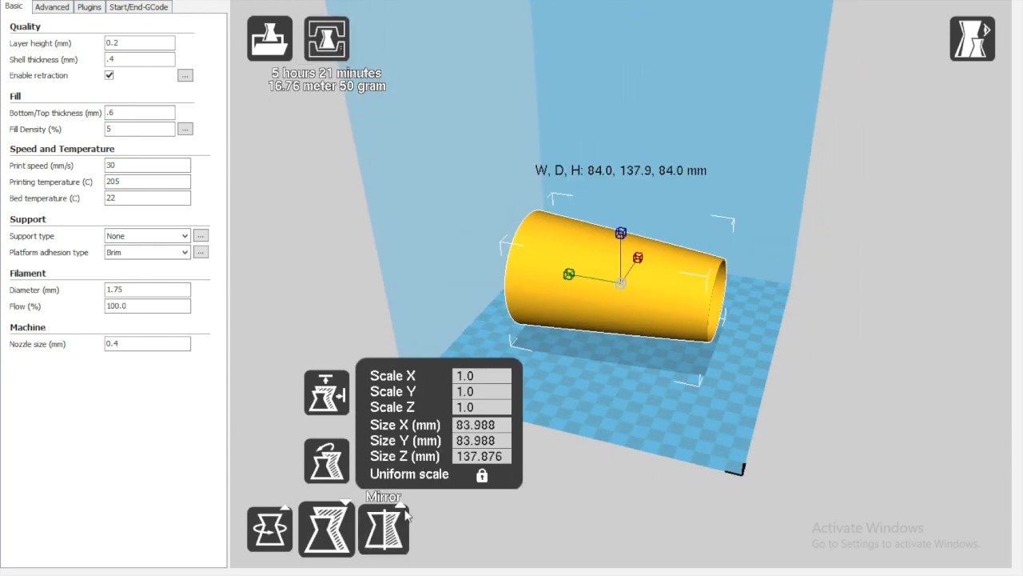
click(617, 406)
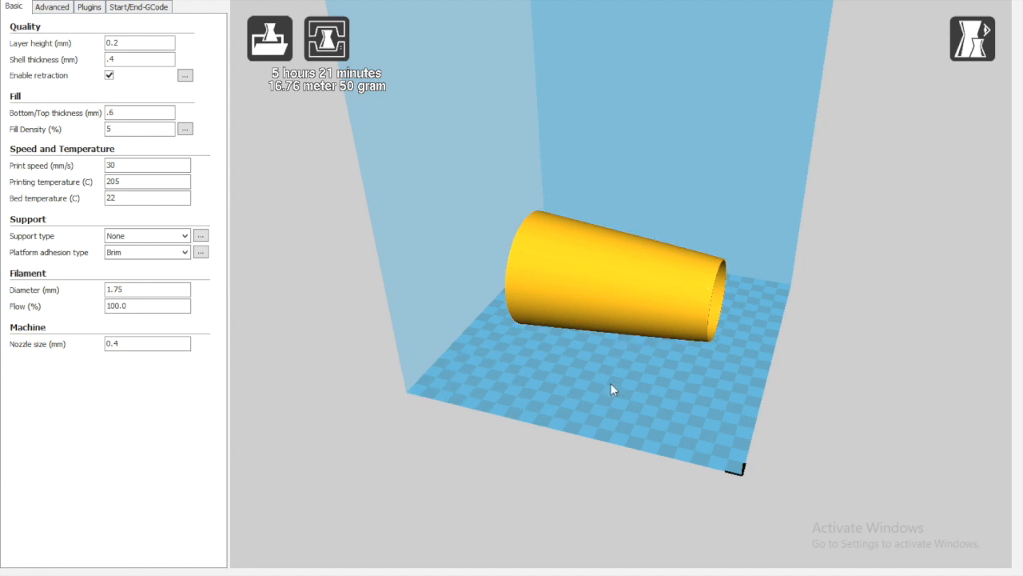
mouse_move(348, 38)
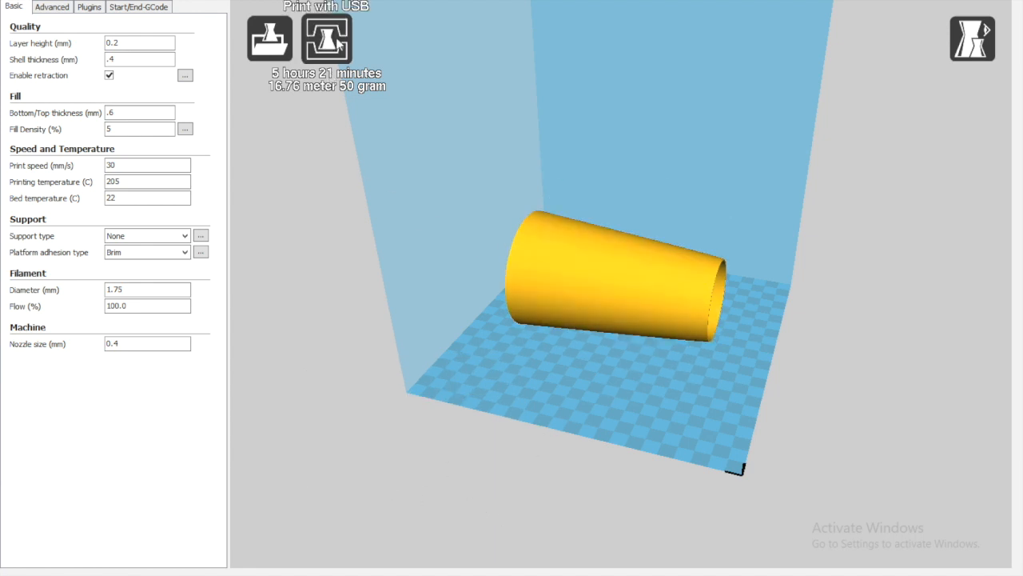
click(326, 39)
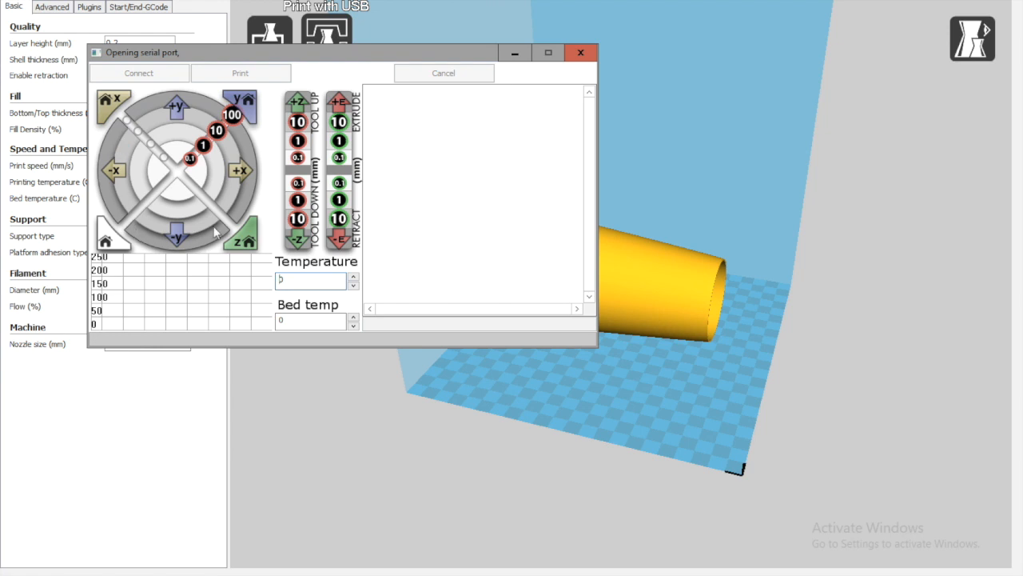
mouse_move(154, 112)
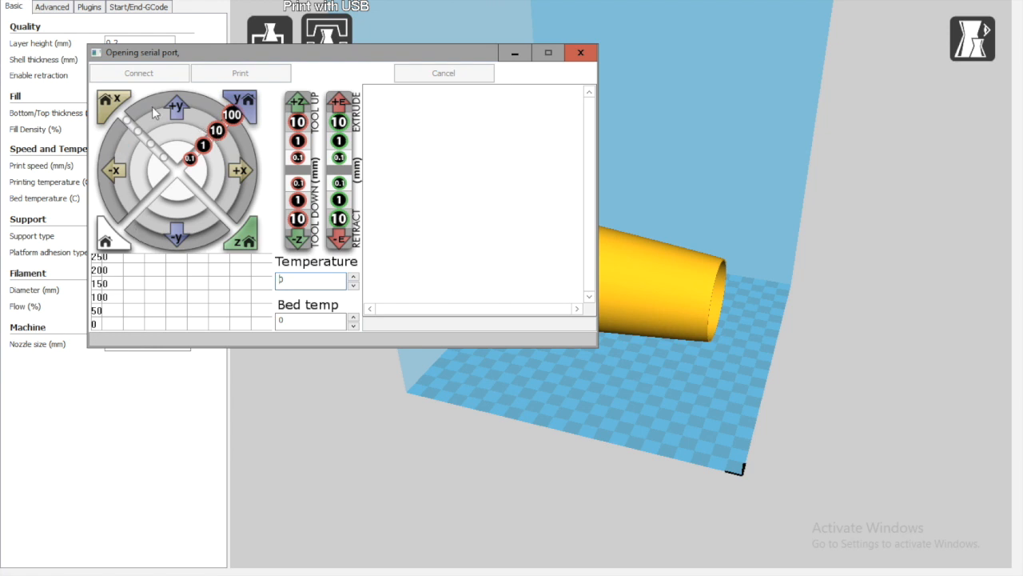
mouse_move(202, 128)
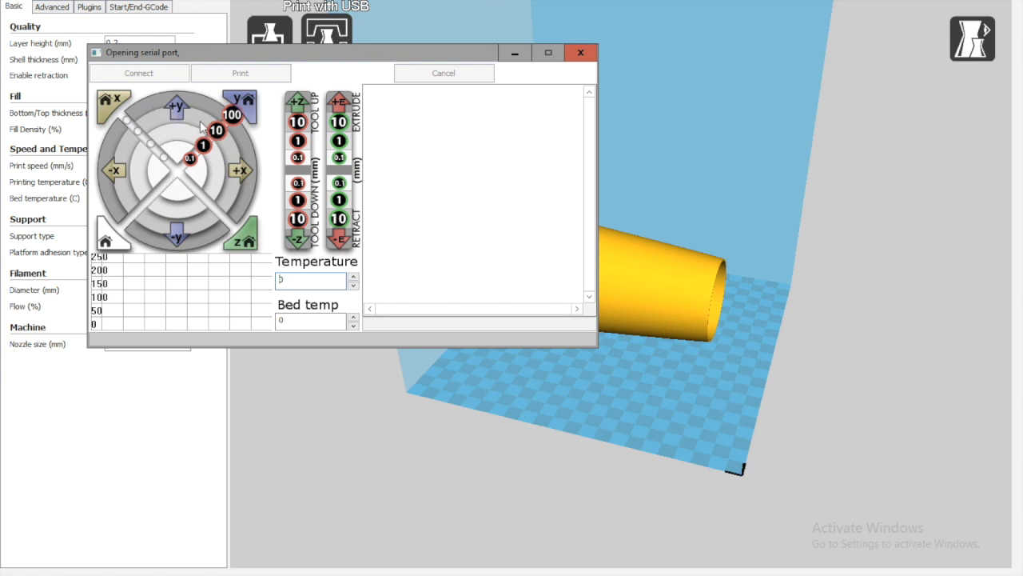
mouse_move(190, 126)
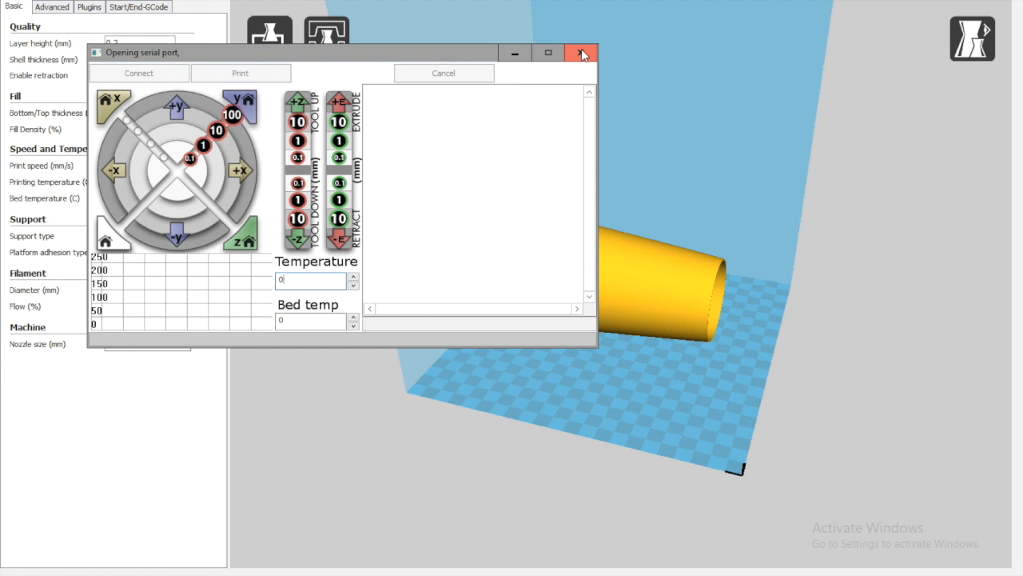
click(584, 52)
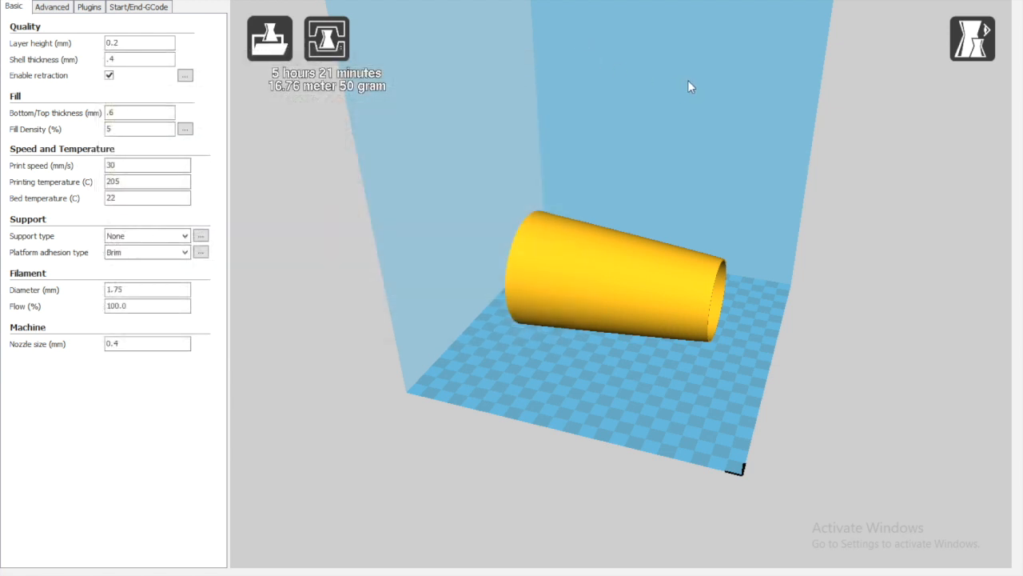
mouse_move(461, 357)
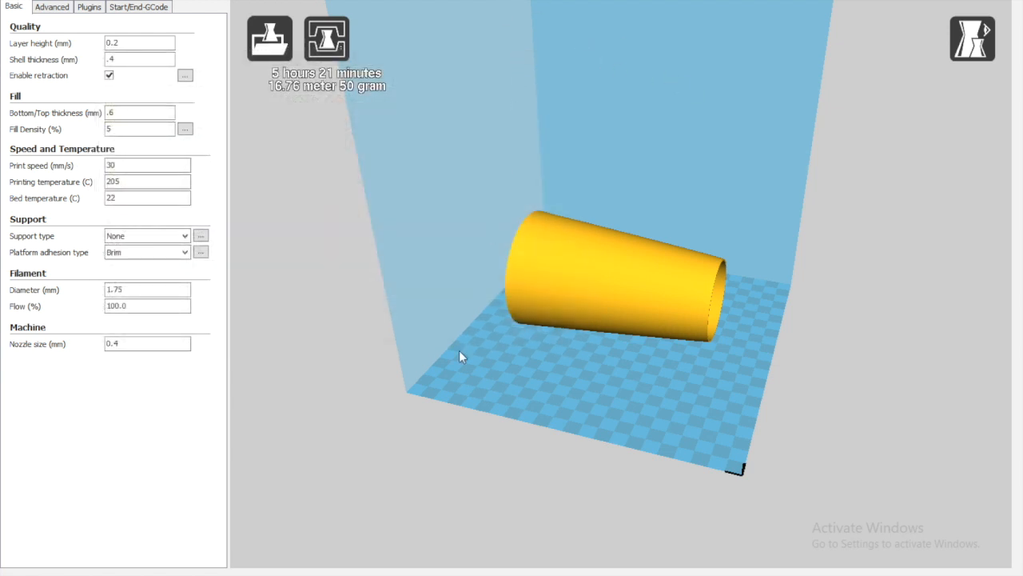